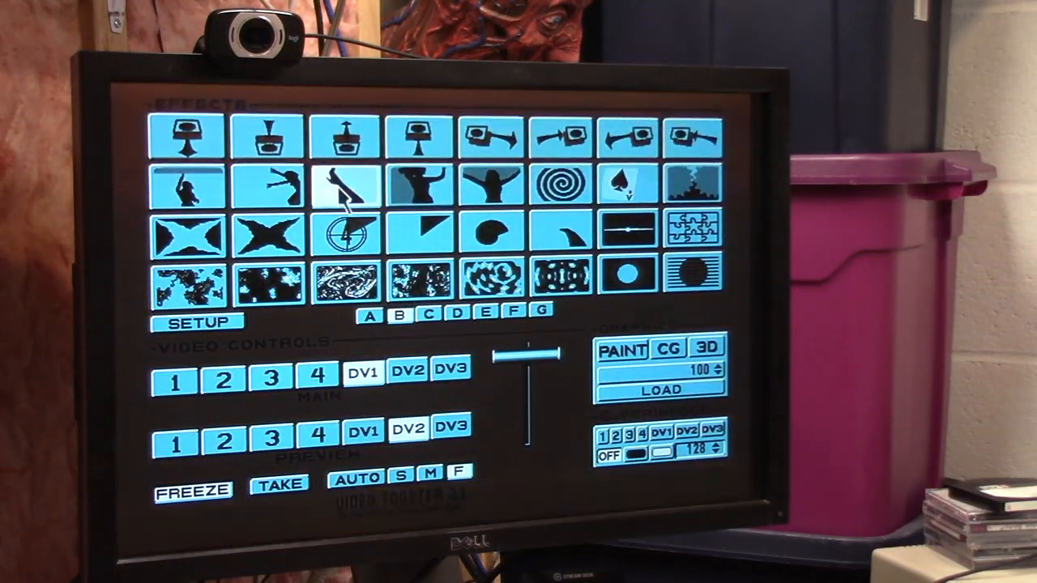
mouse_move(445, 246)
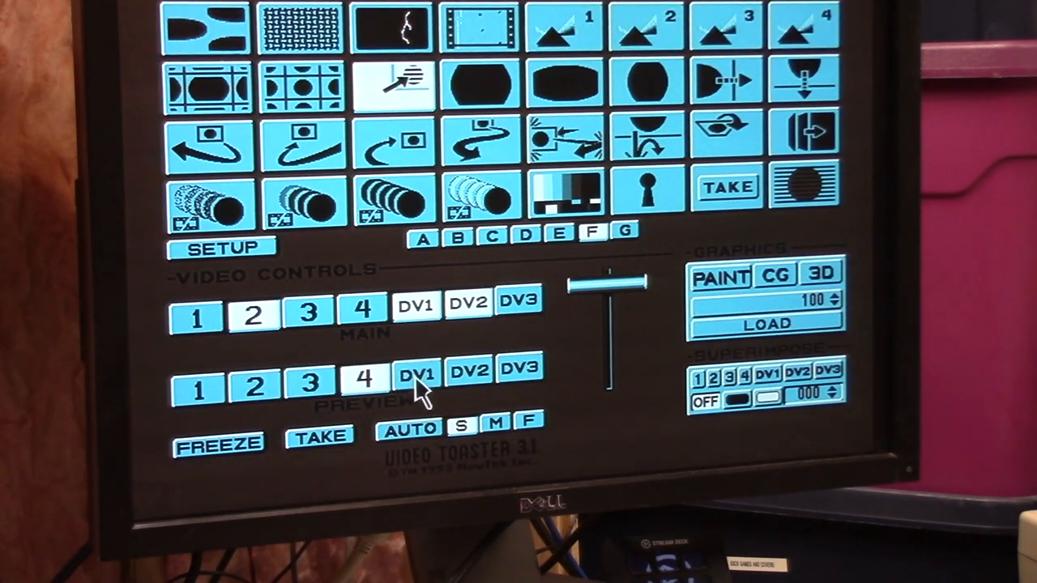
Select effects bank F in the Switcher.
click(468, 376)
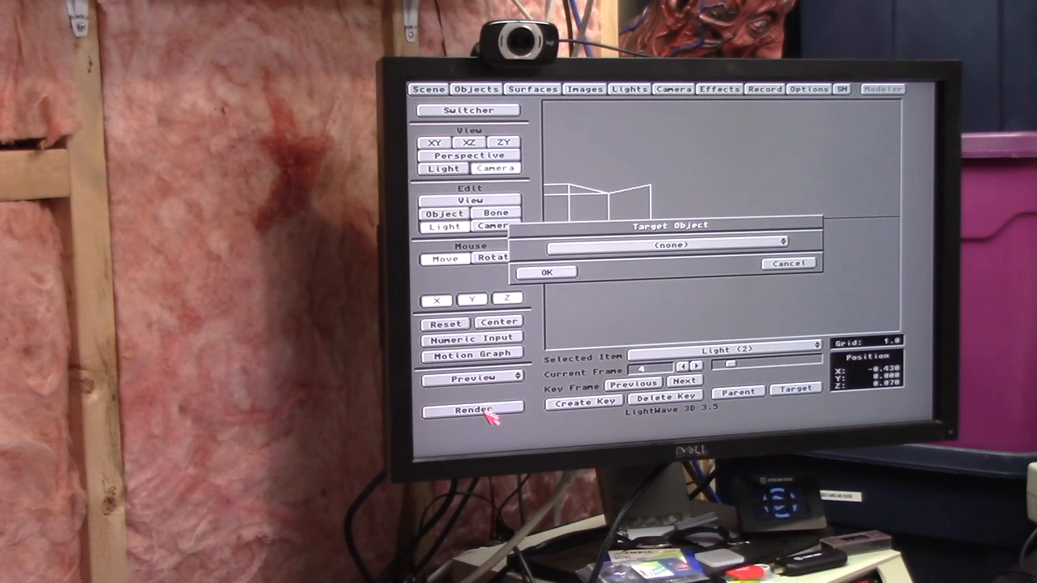
Select Light (2) as the item needing a target object in Layout.
click(473, 413)
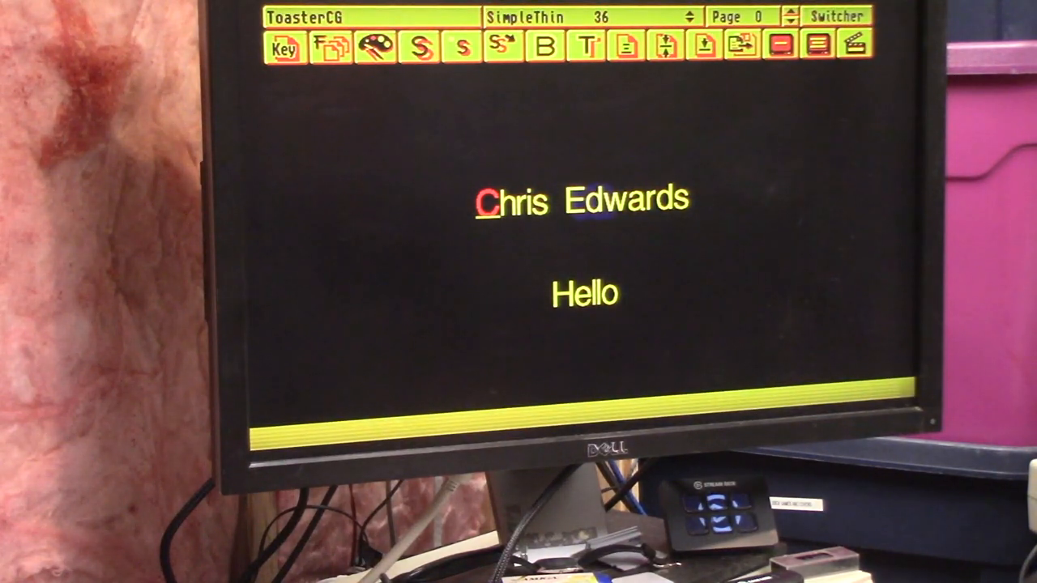
Advance from page 0 to page 1 'Says' and page 2 'Hi!'.
click(794, 12)
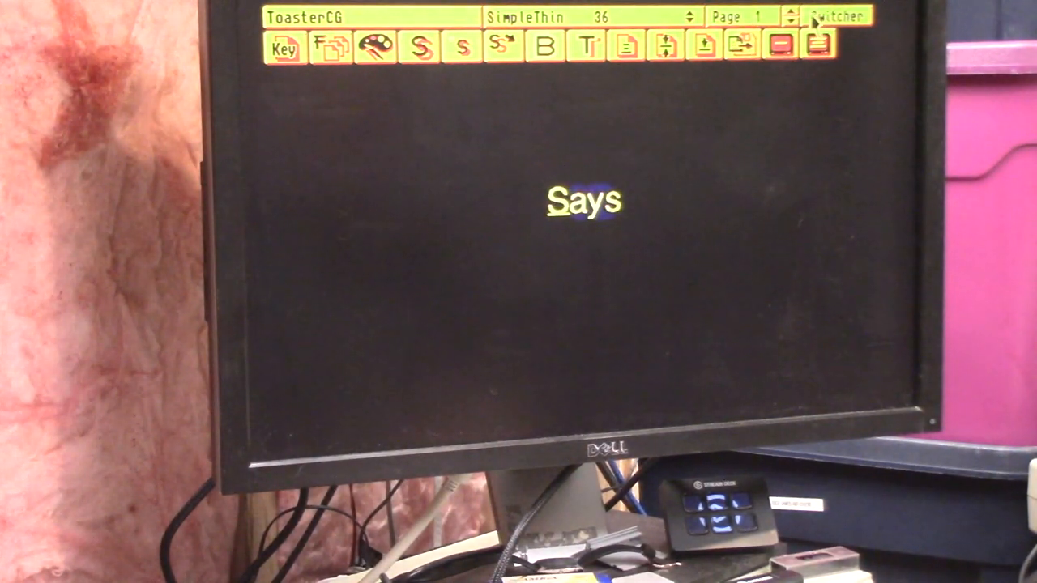
click(793, 12)
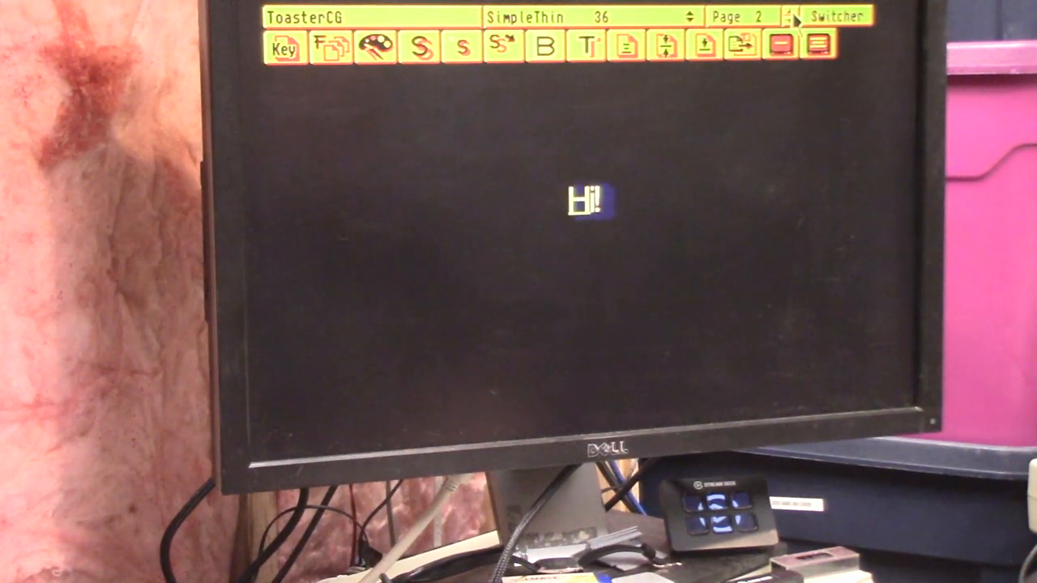